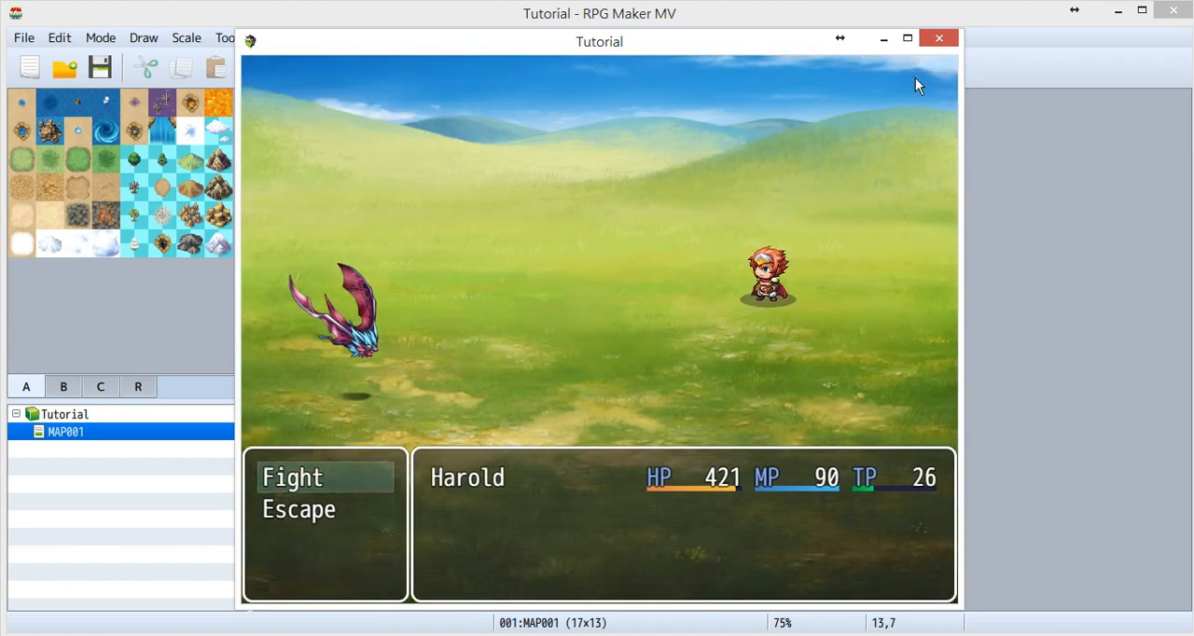
- End the running battle test and bring up the game database on Harold's actor entry
{"action": "left_click", "coordinate": [939, 37]}
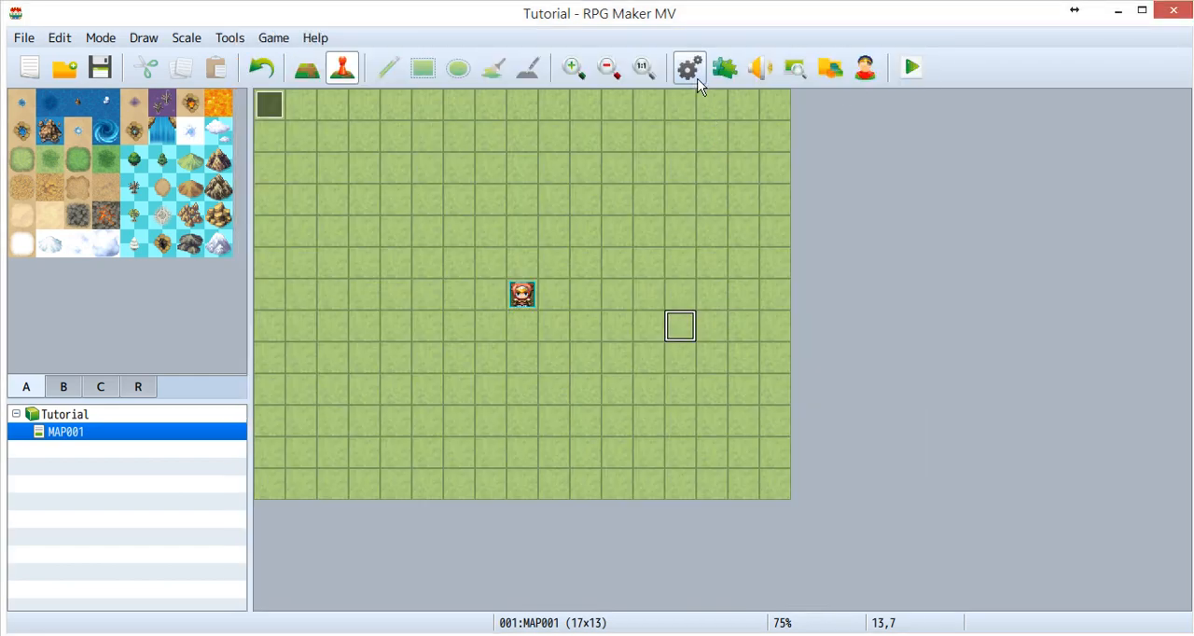
{"action": "left_click", "coordinate": [690, 67]}
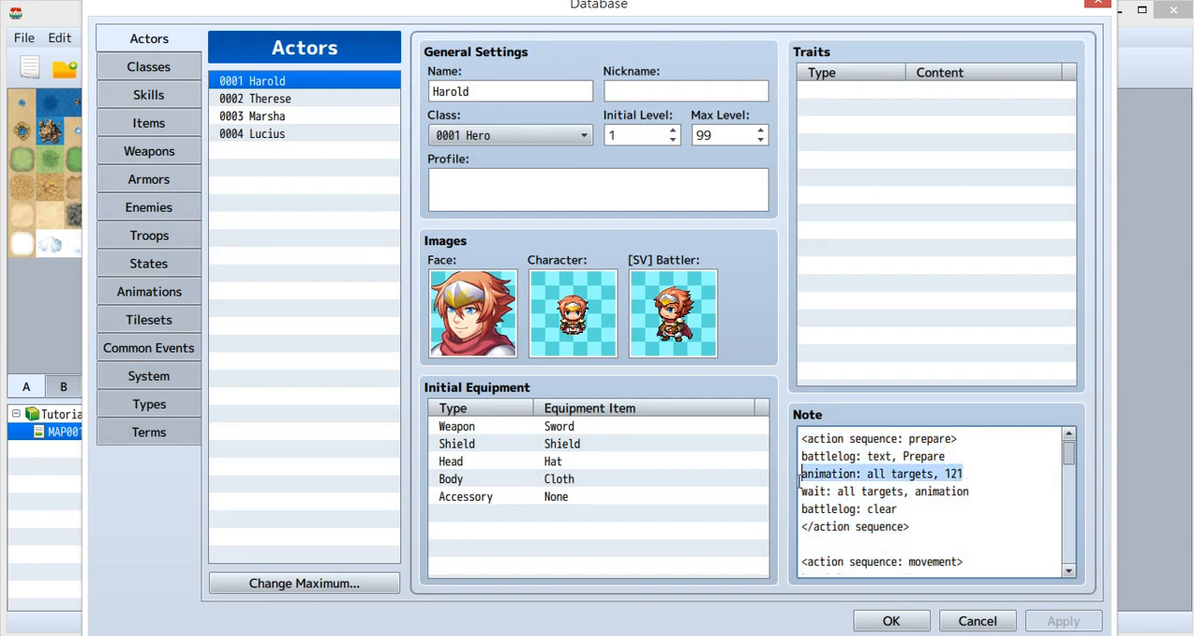
{"action": "left_click", "coordinate": [856, 479]}
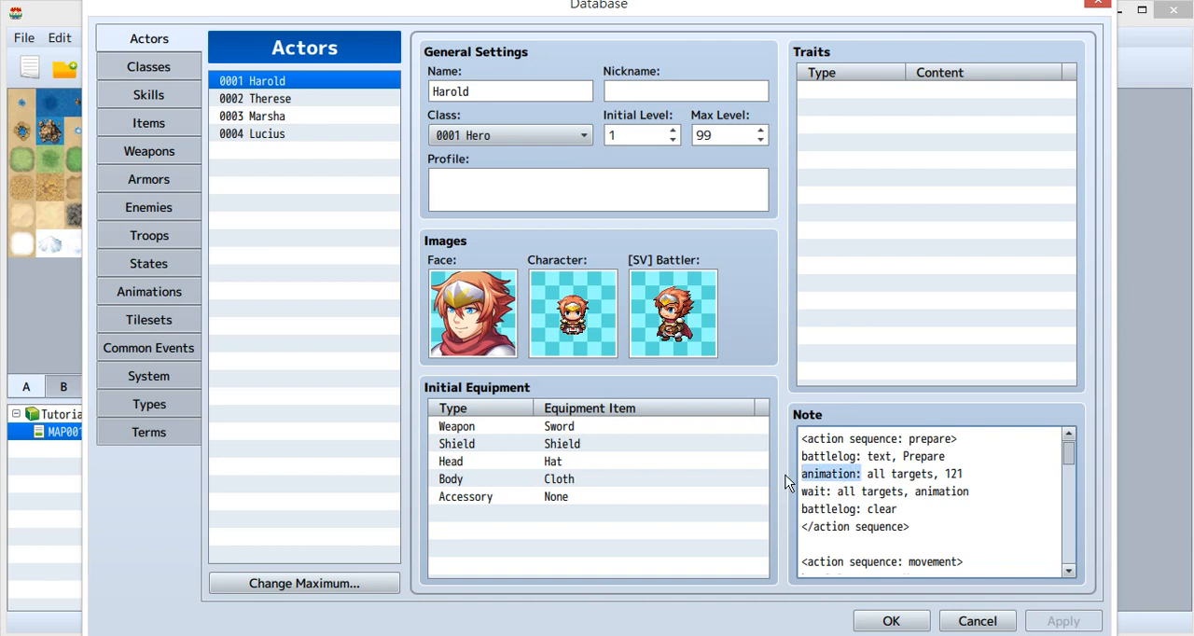
{"action": "mouse_move", "coordinate": [844, 474]}
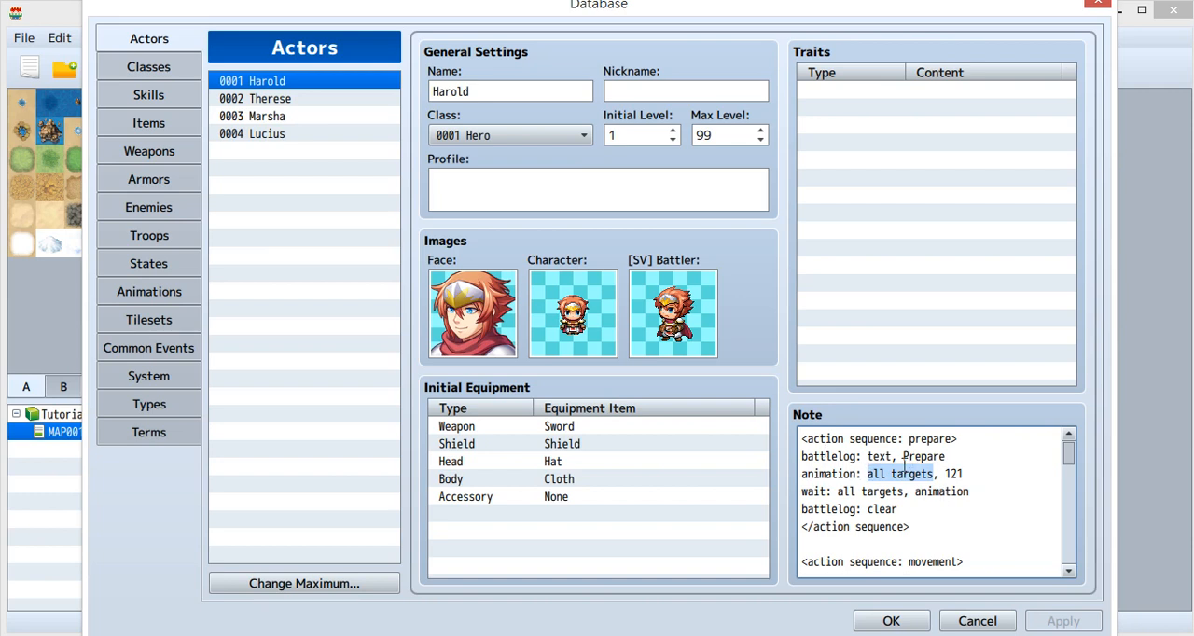
{"action": "mouse_move", "coordinate": [895, 474]}
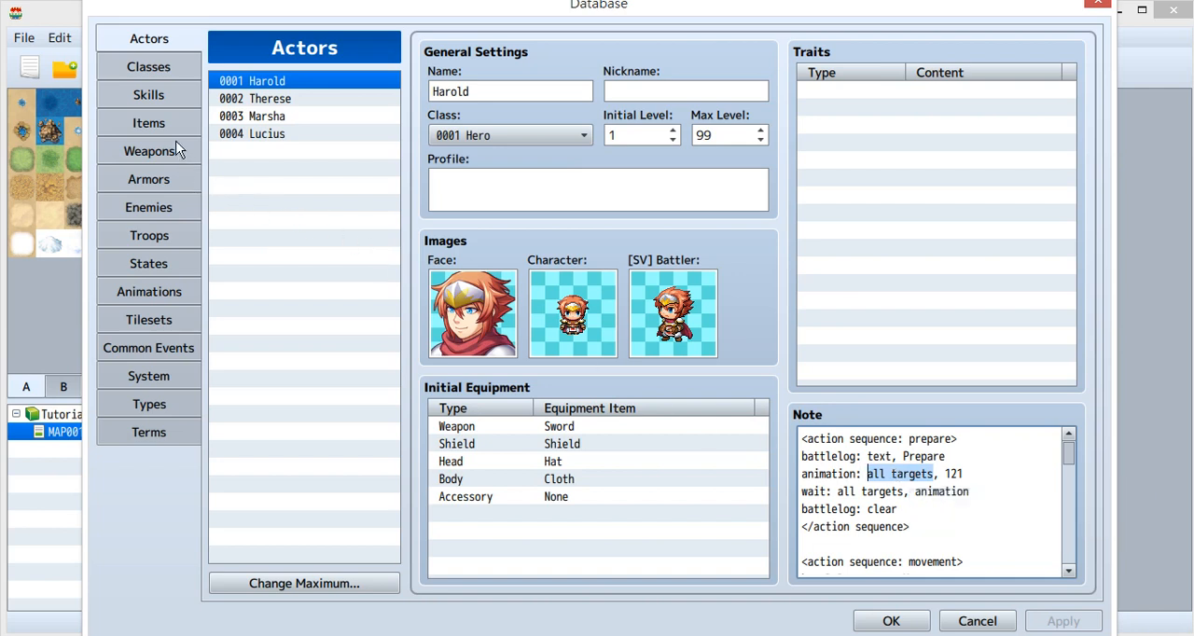
{"action": "mouse_move", "coordinate": [162, 93]}
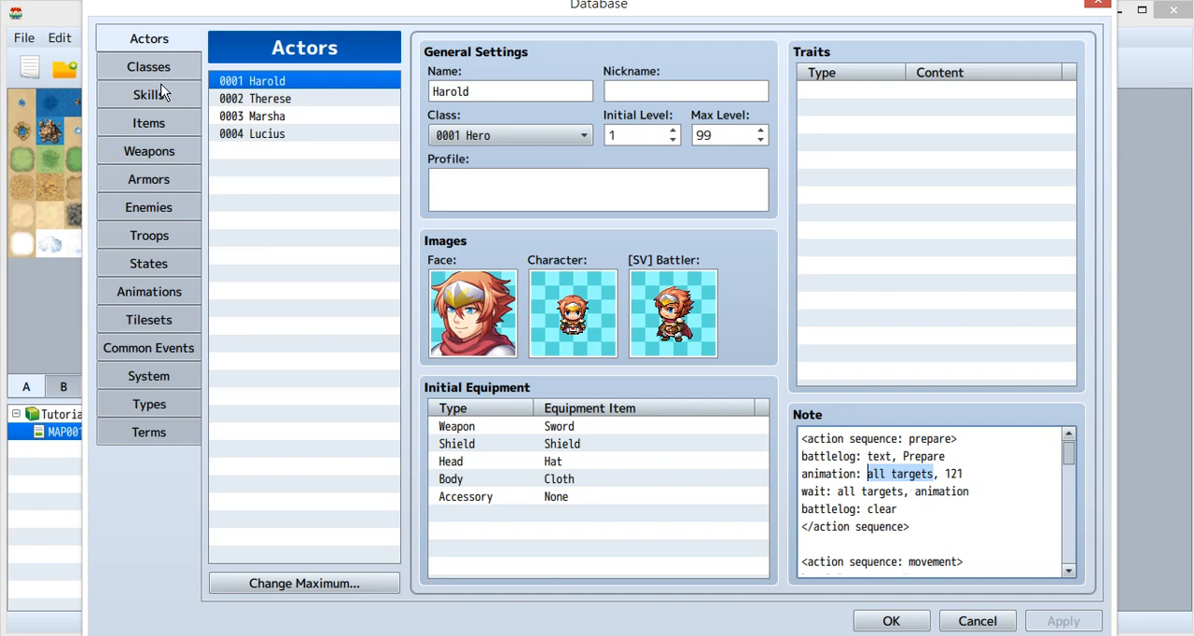
- Show skill 0001 Attack's settings on the Skills tab
{"action": "left_click", "coordinate": [150, 93]}
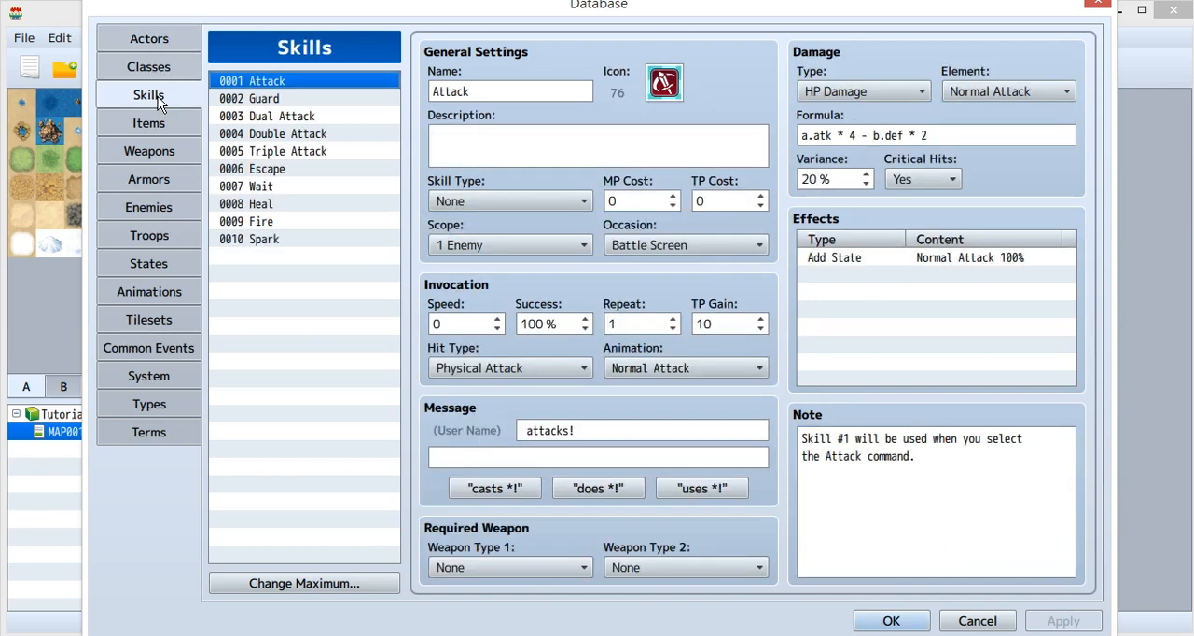
{"action": "mouse_move", "coordinate": [452, 215]}
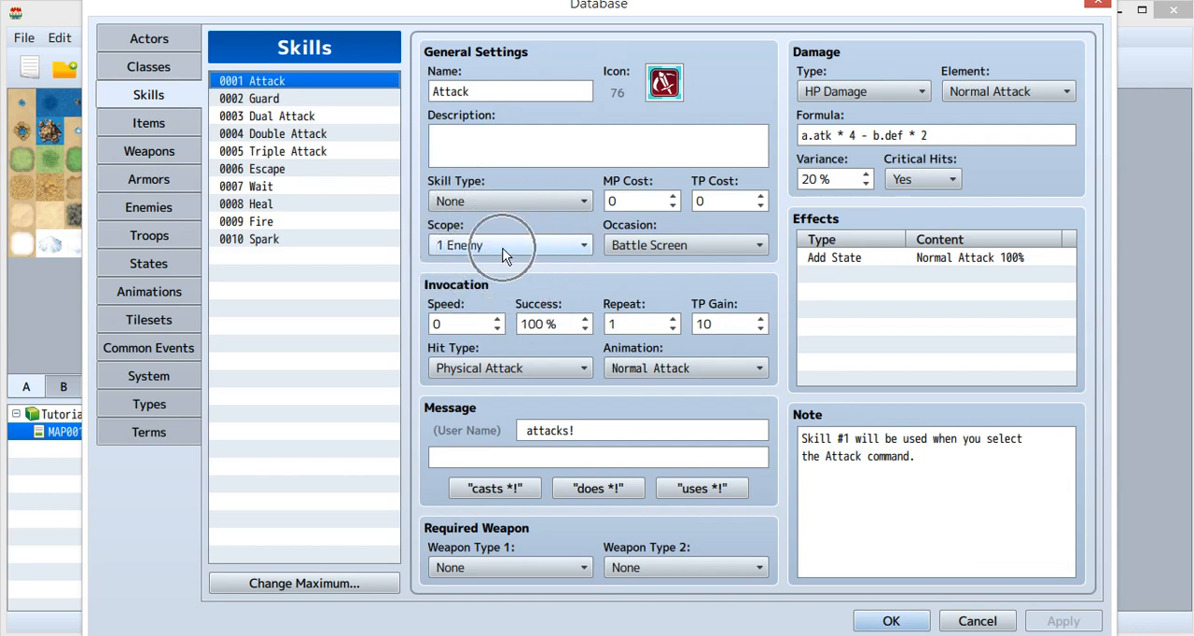
{"action": "mouse_move", "coordinate": [149, 39]}
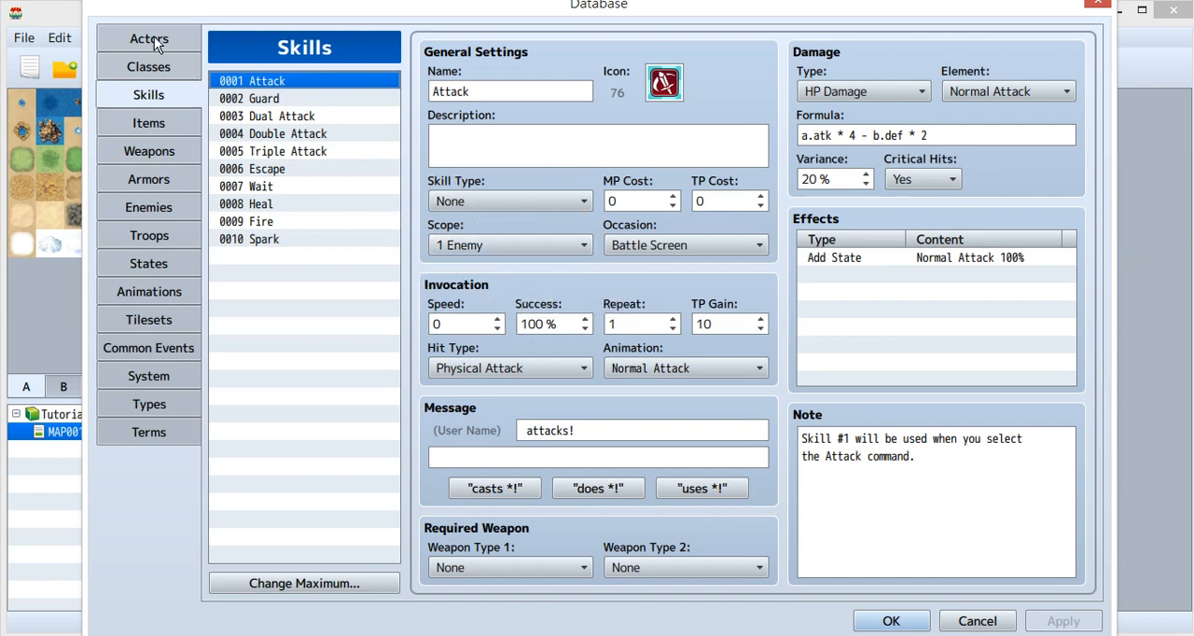
- Back on Harold's actor entry, mark the prepare sequence's wait line and read down to the movement sequence
{"action": "left_click", "coordinate": [150, 37]}
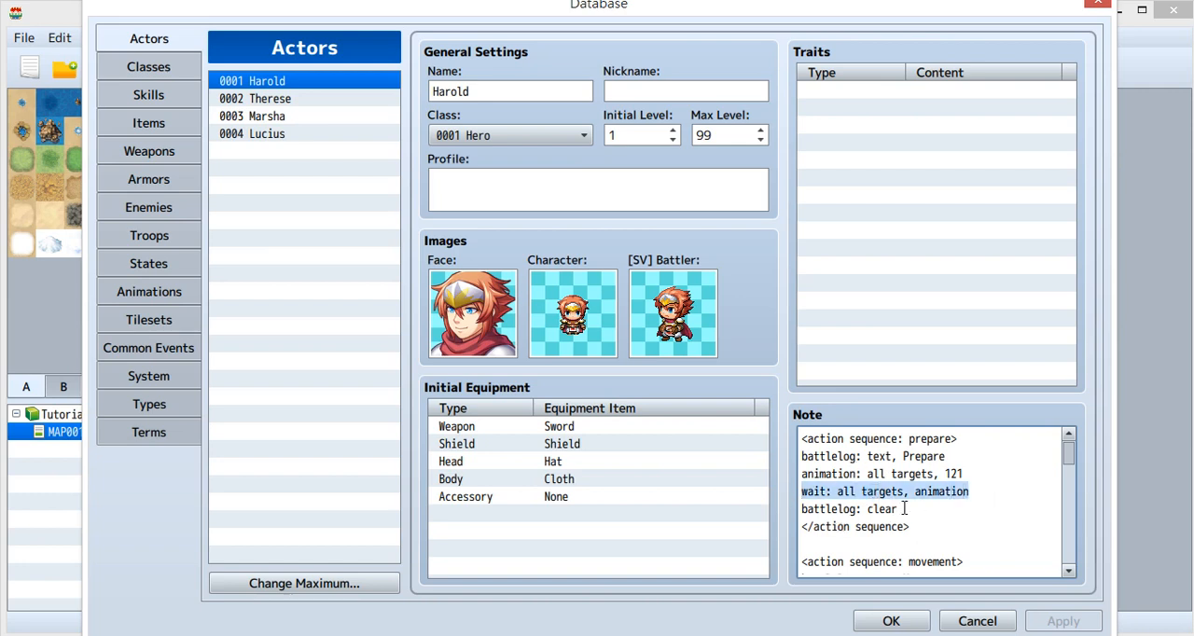
{"action": "left_click", "coordinate": [899, 509]}
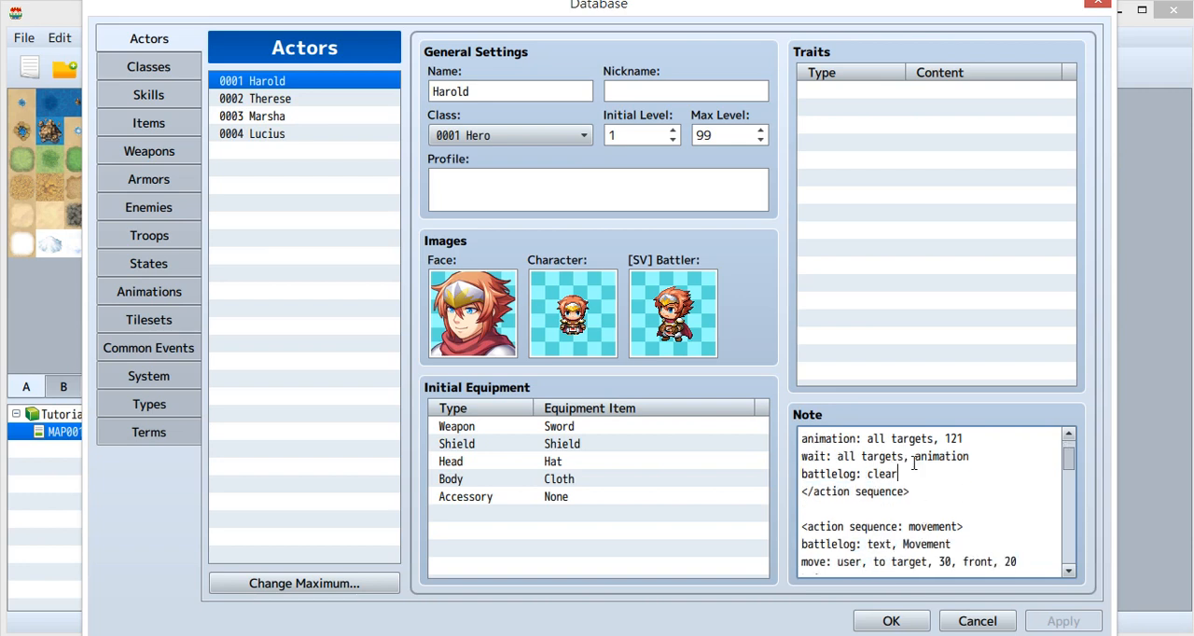
{"action": "scroll", "scroll_direction": "down", "scroll_amount": 3}
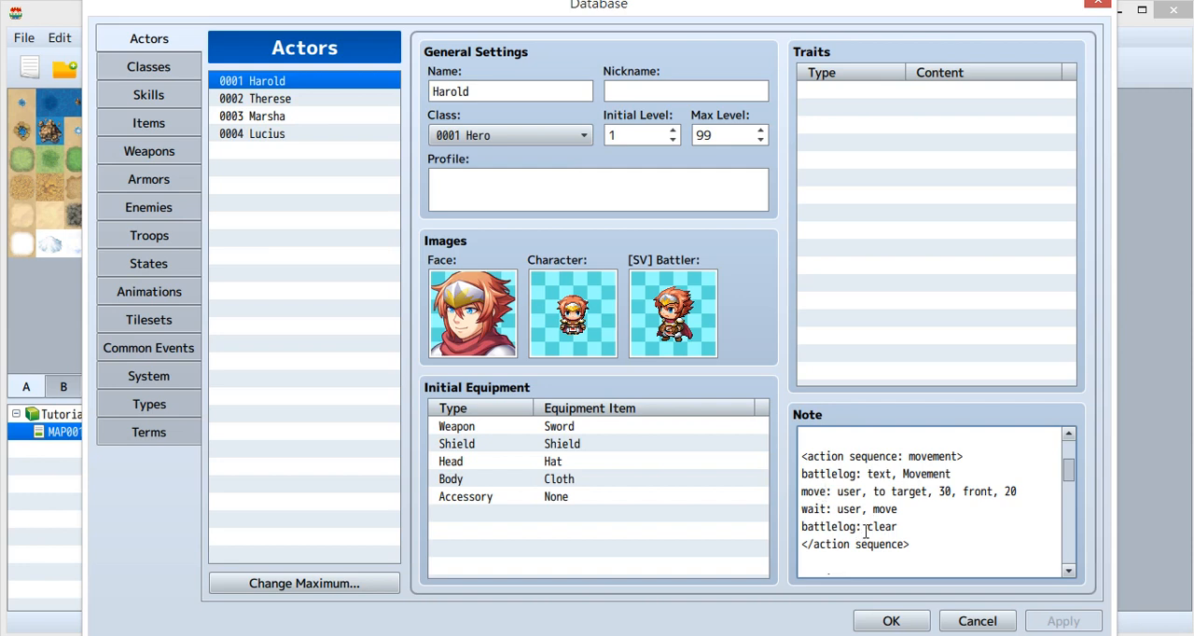
{"action": "scroll", "scroll_direction": "down", "scroll_amount": 3}
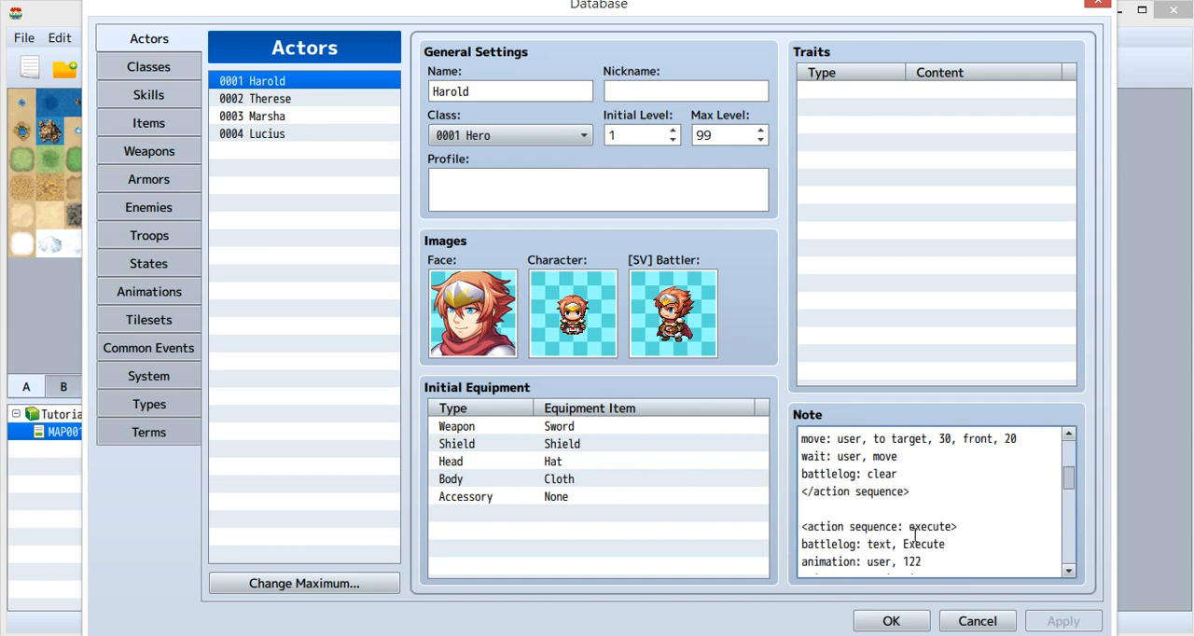
- Point out the user-target animation and wait lines, then set the all-targets animation number to 17
{"action": "scroll", "scroll_direction": "down", "scroll_amount": 3}
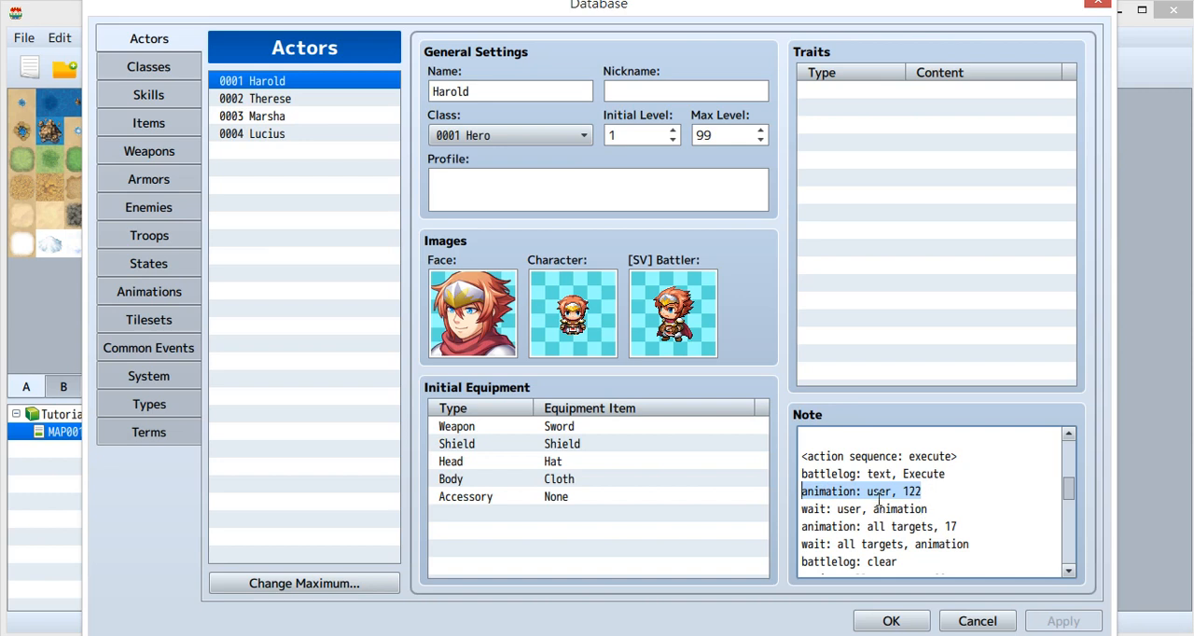
{"action": "left_click", "coordinate": [884, 493]}
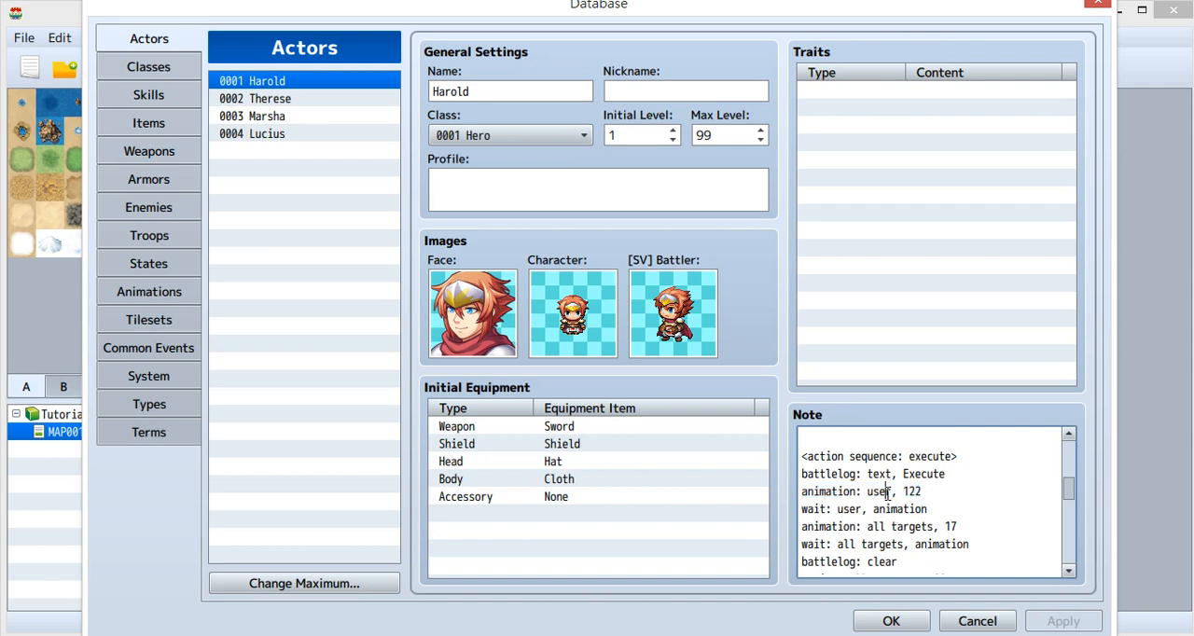
{"action": "double_click", "coordinate": [879, 492]}
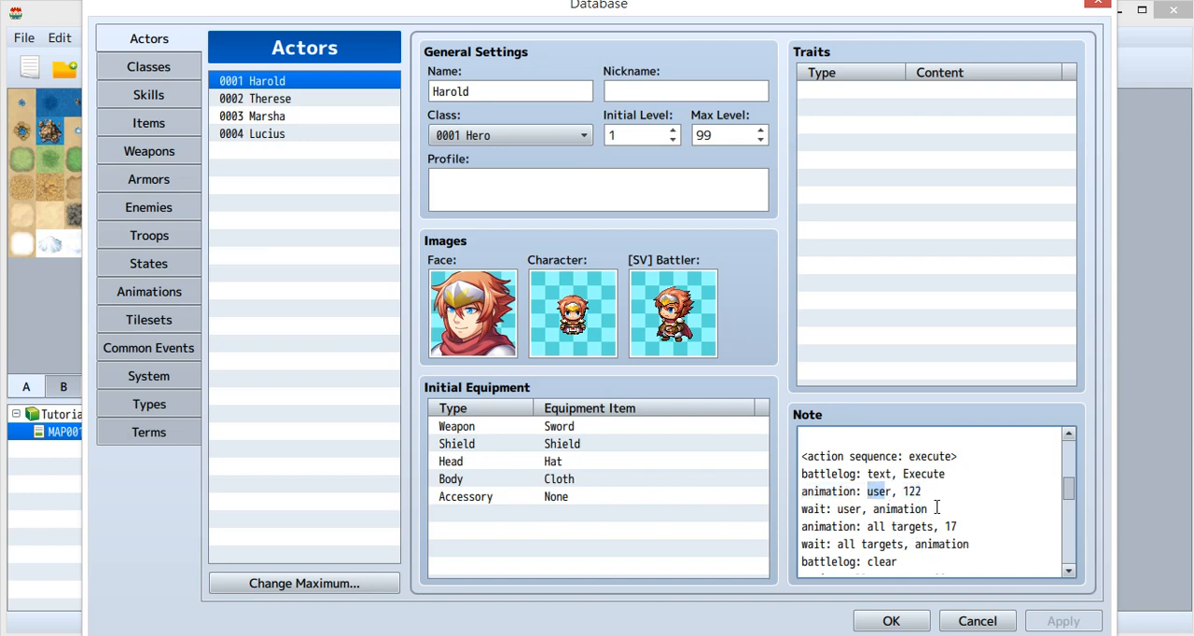
{"action": "double_click", "coordinate": [913, 493]}
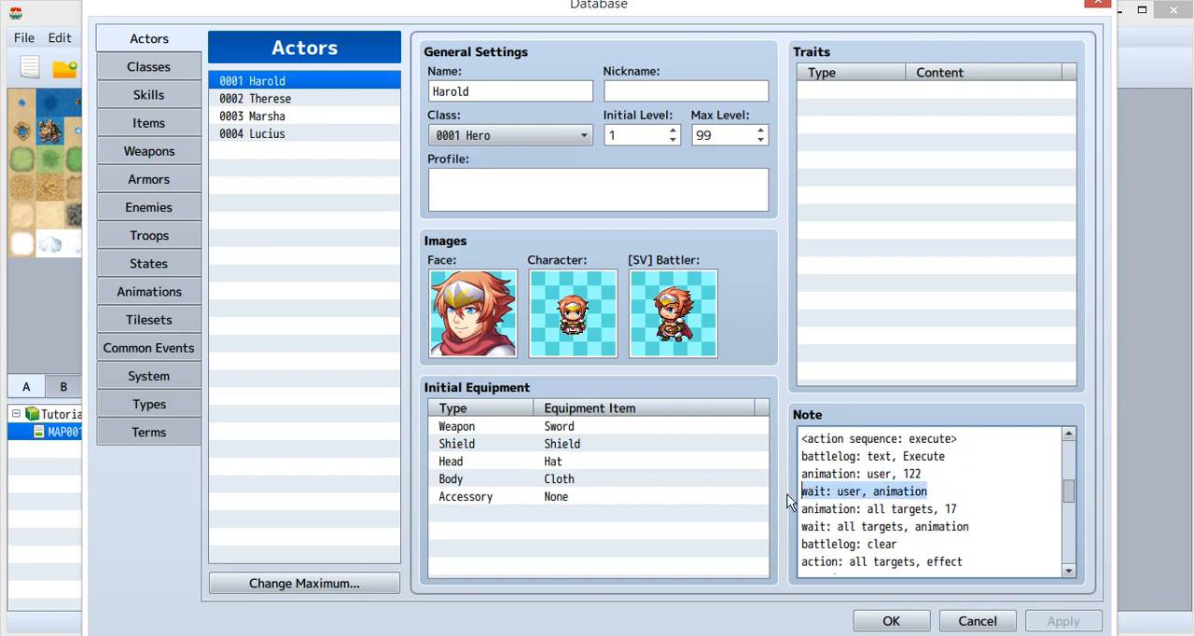
{"action": "left_click", "coordinate": [950, 508]}
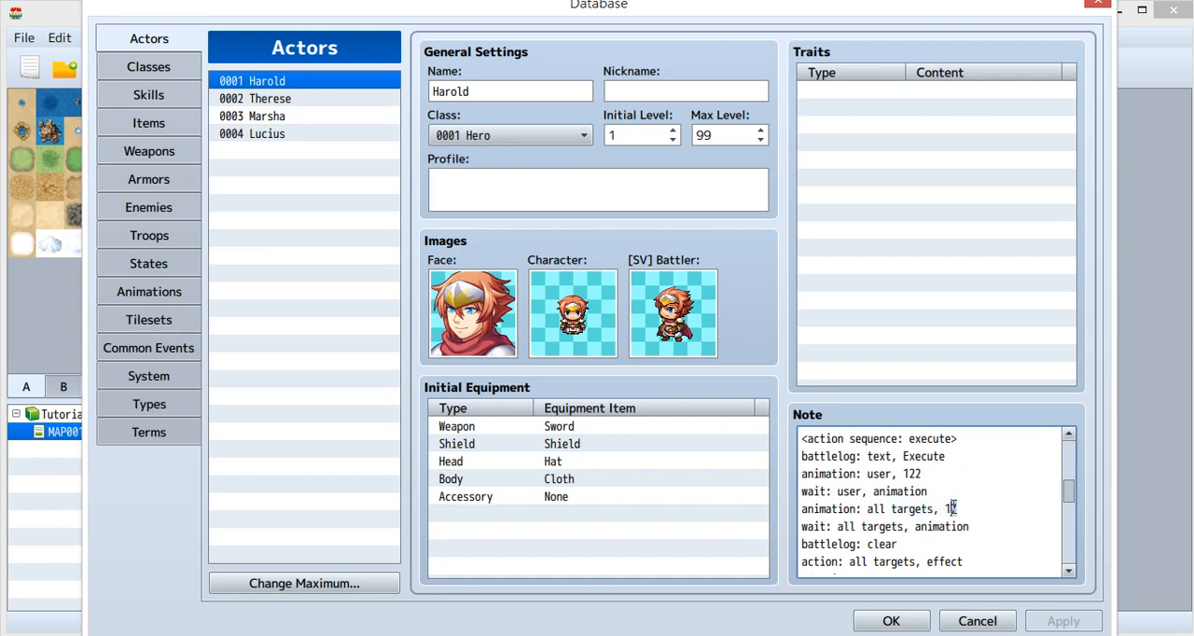
{"action": "type", "text": "7"}
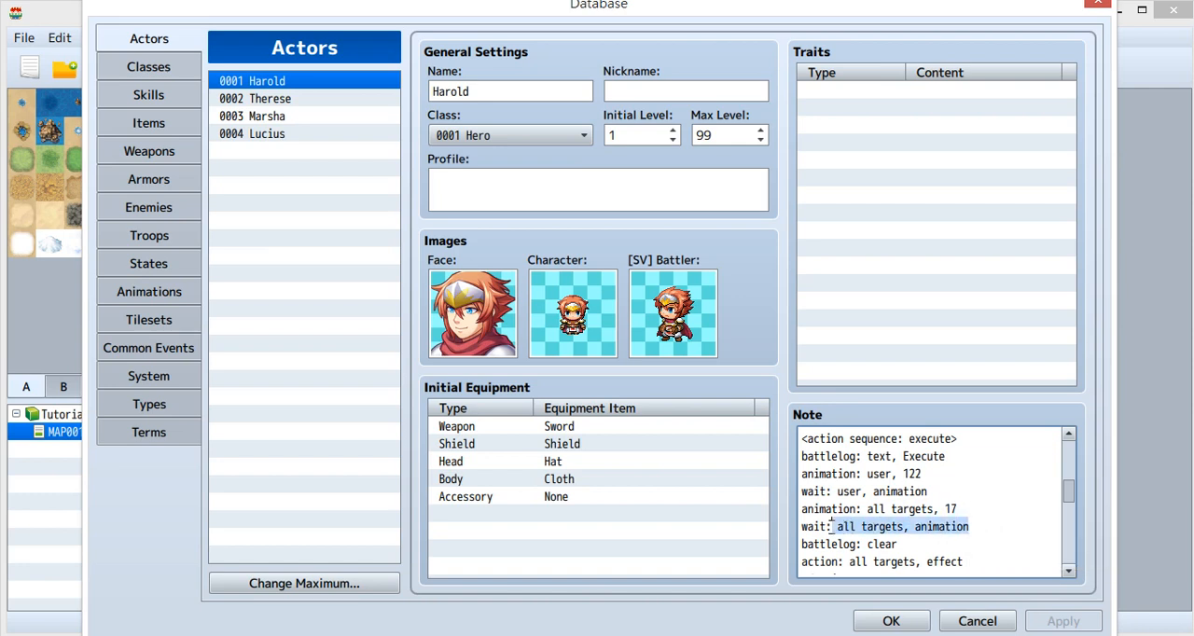
{"action": "scroll", "scroll_direction": "down", "scroll_amount": 3}
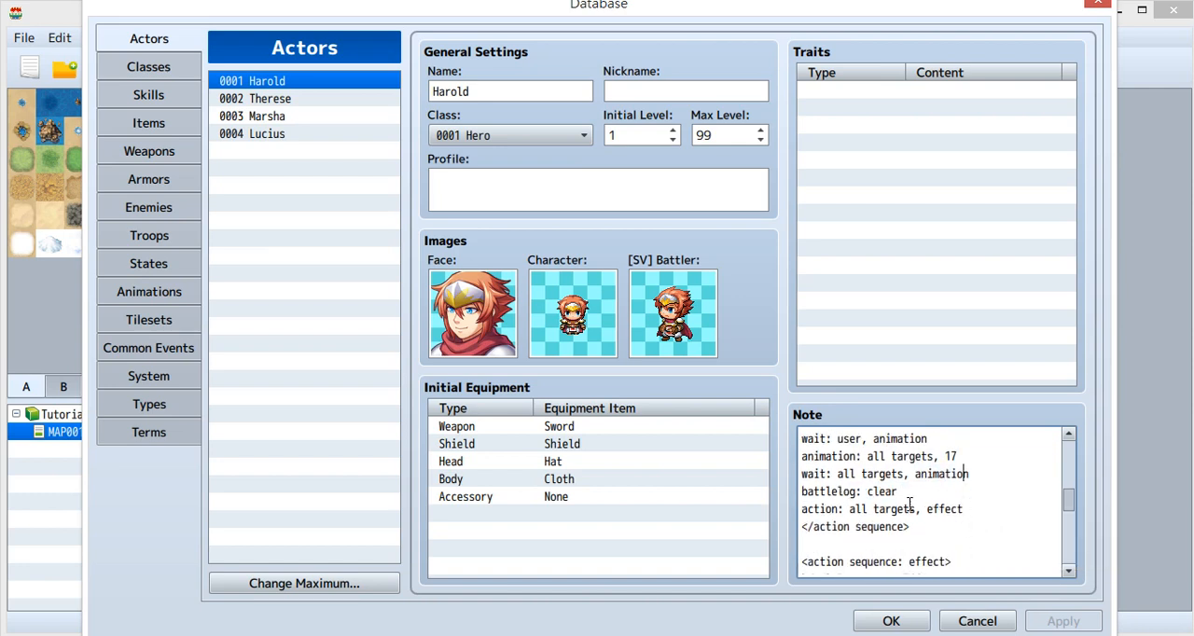
{"action": "double_click", "coordinate": [828, 493]}
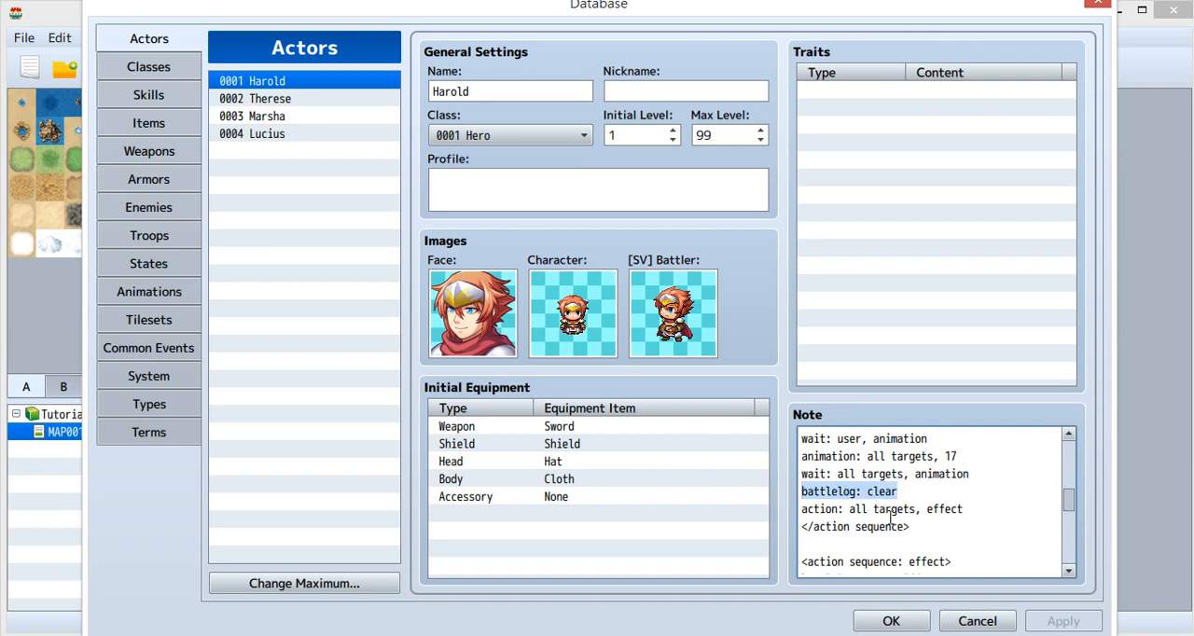
{"action": "left_click", "coordinate": [882, 507]}
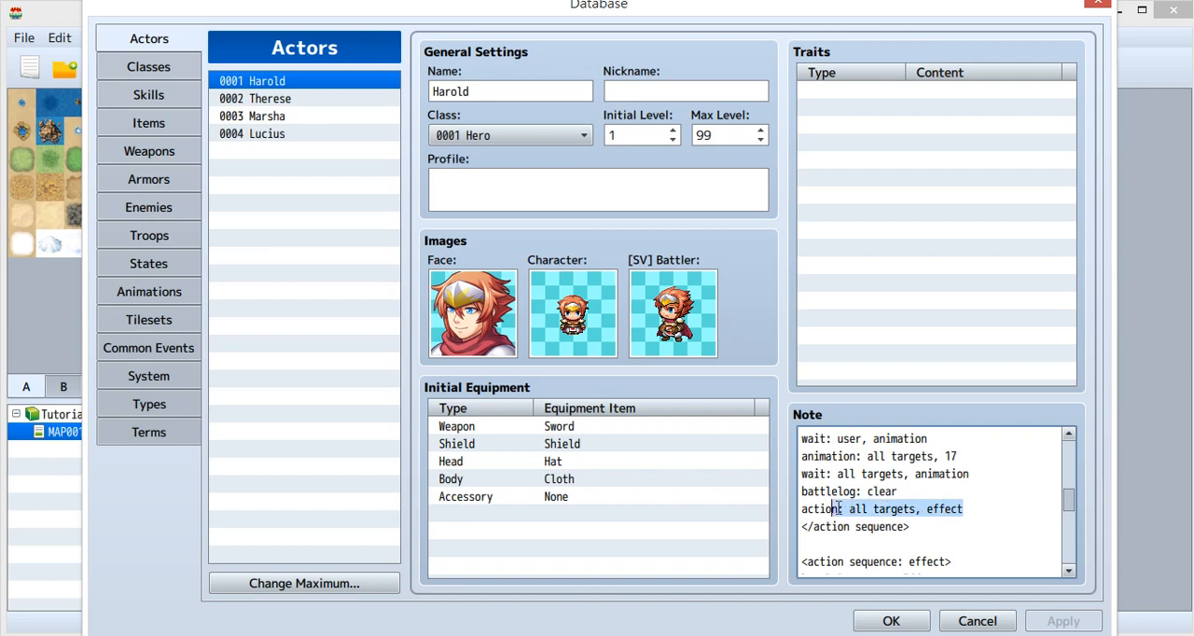
{"action": "double_click", "coordinate": [836, 507]}
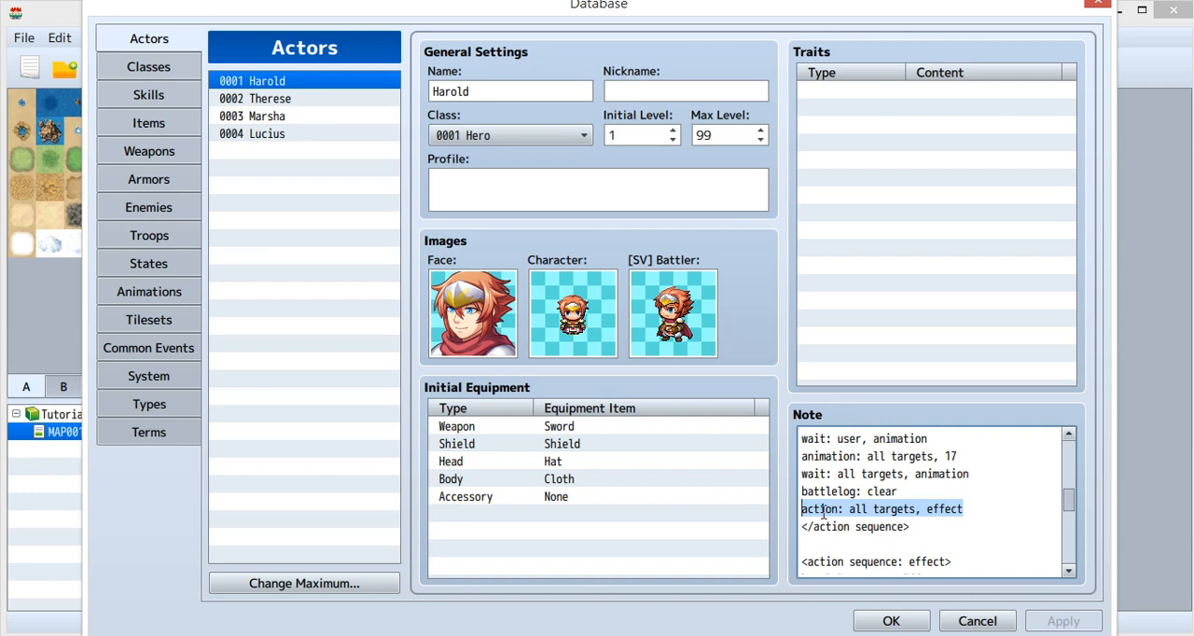
{"action": "left_click", "coordinate": [851, 509]}
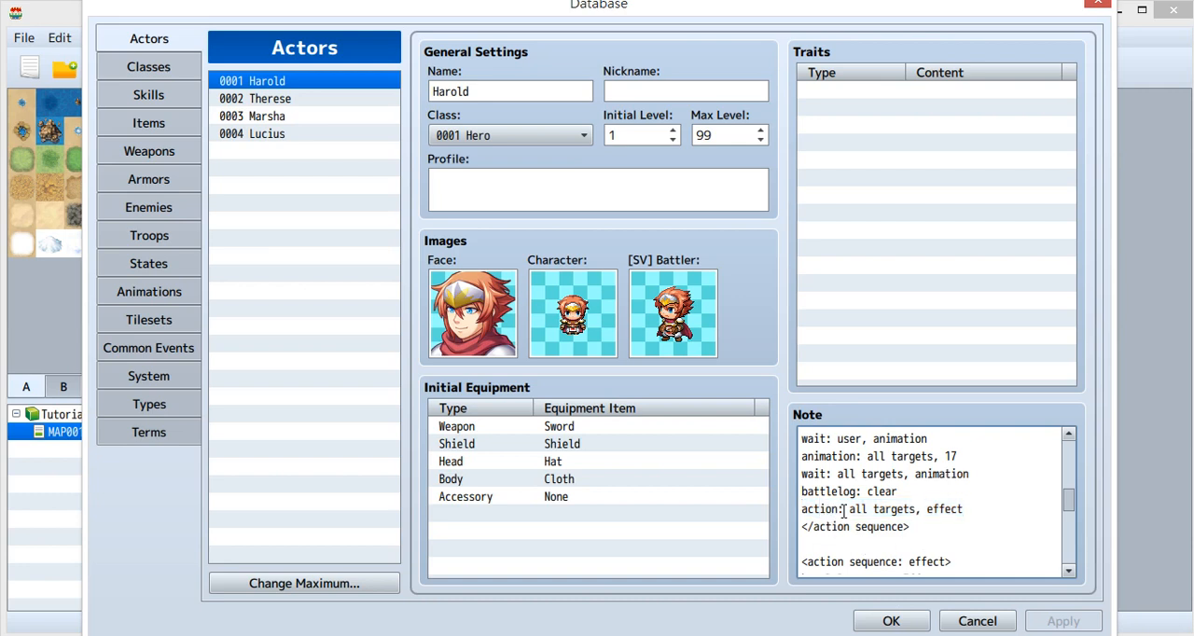
{"action": "double_click", "coordinate": [824, 509]}
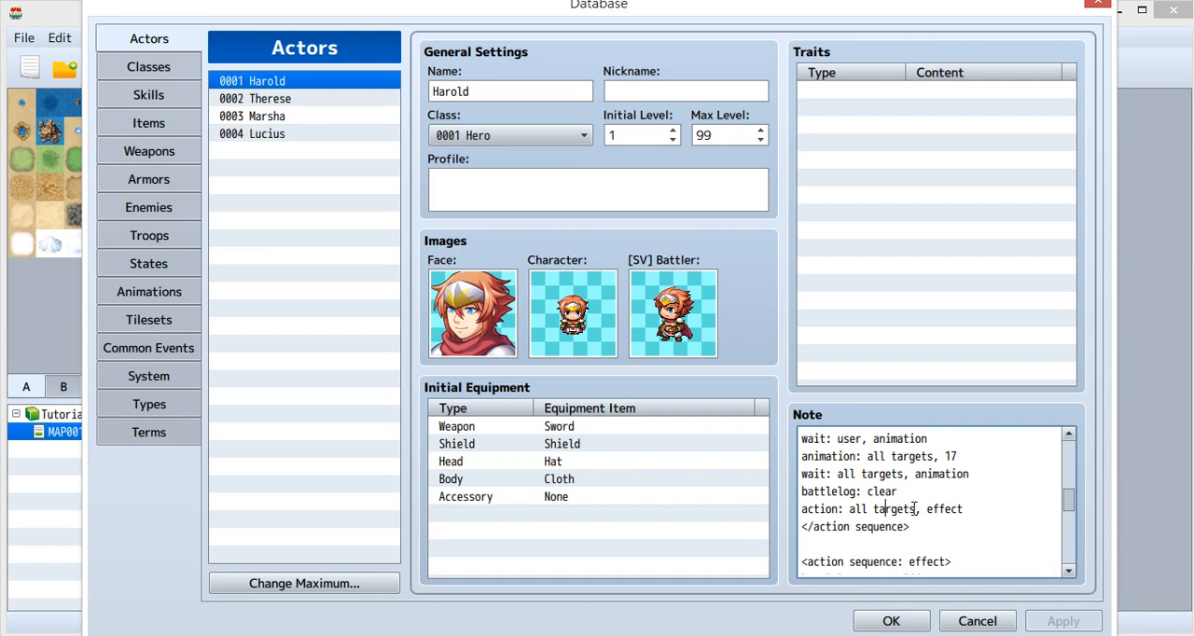
{"action": "double_click", "coordinate": [892, 507]}
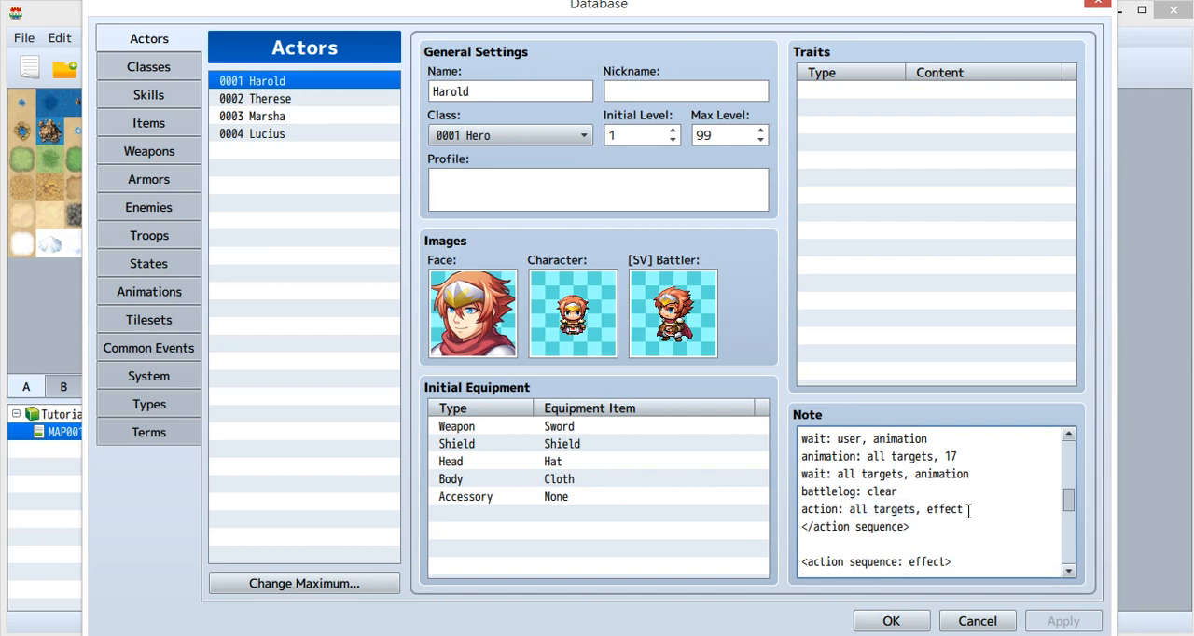
{"action": "double_click", "coordinate": [947, 509]}
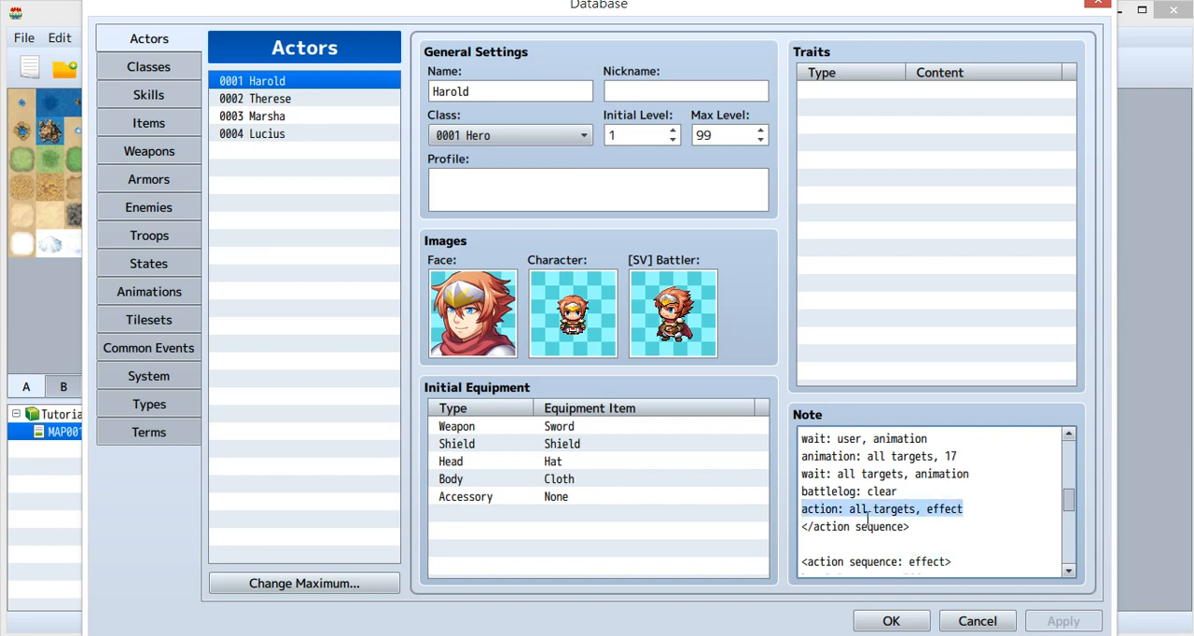
{"action": "left_click", "coordinate": [966, 510]}
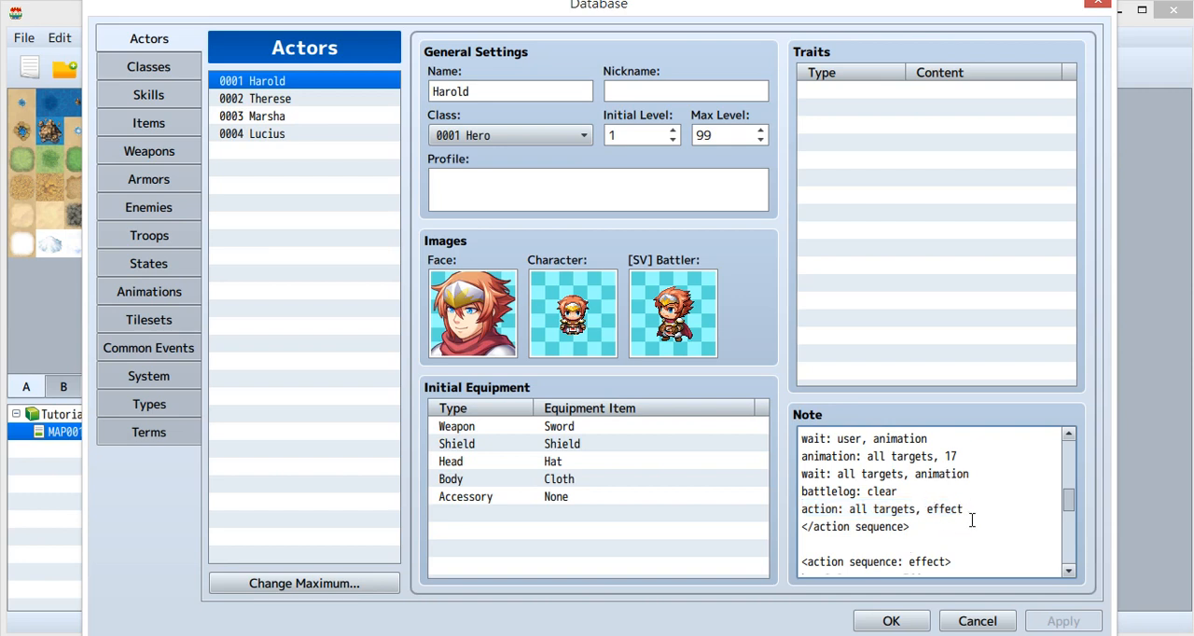
{"action": "scroll", "scroll_direction": "down", "scroll_amount": 3}
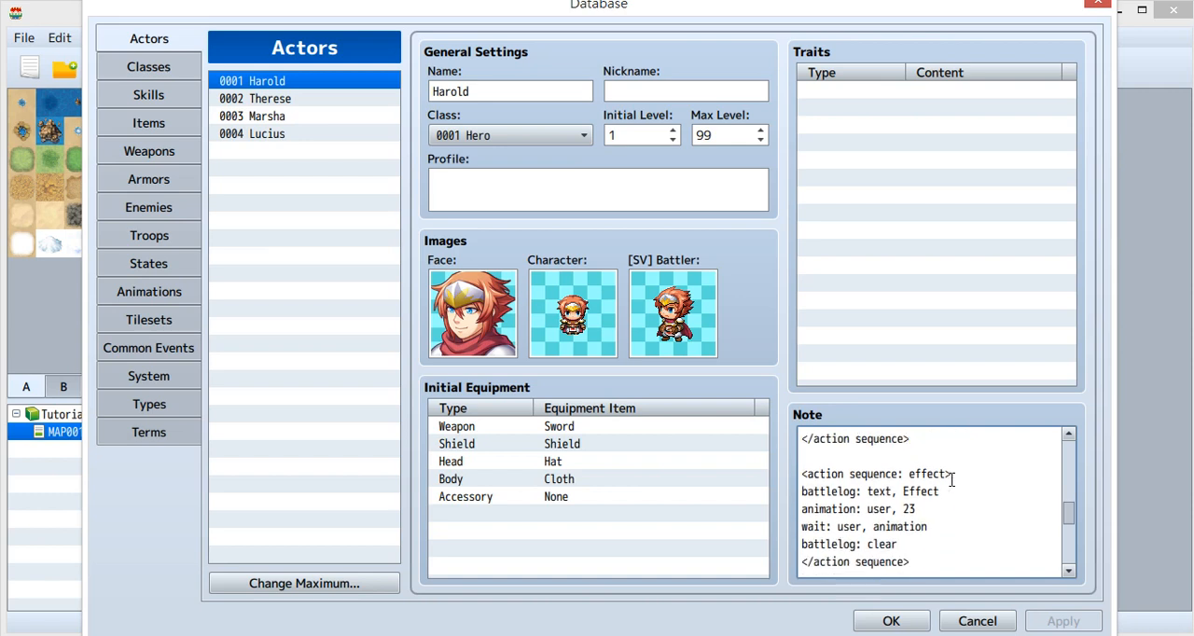
{"action": "double_click", "coordinate": [929, 473]}
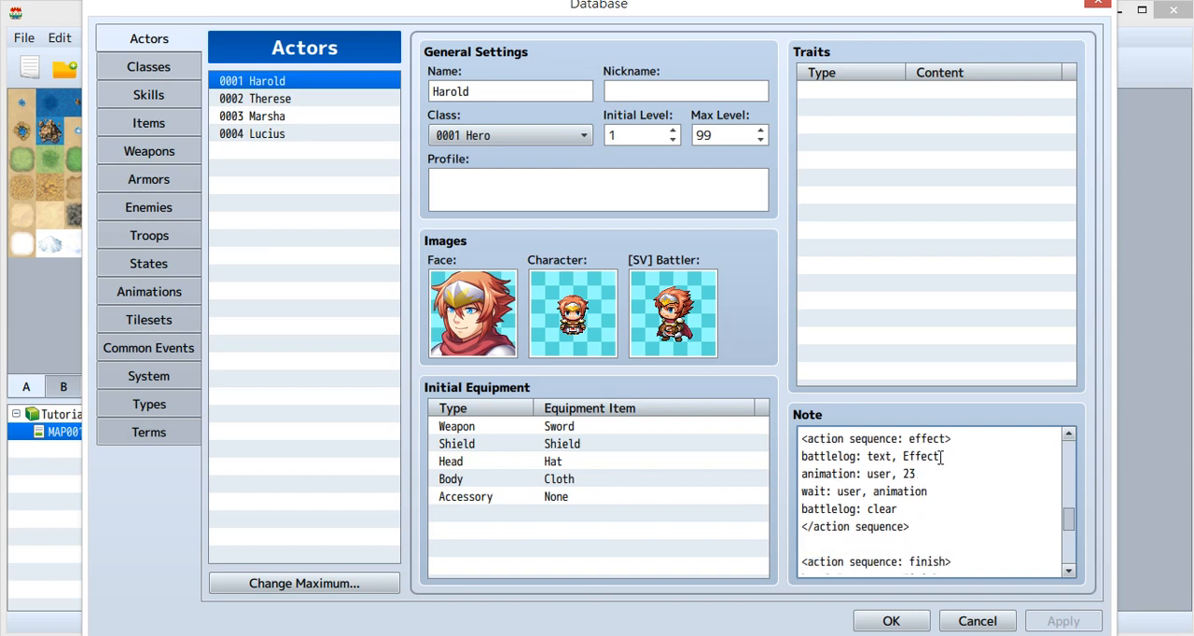
{"action": "triple_click", "coordinate": [884, 456]}
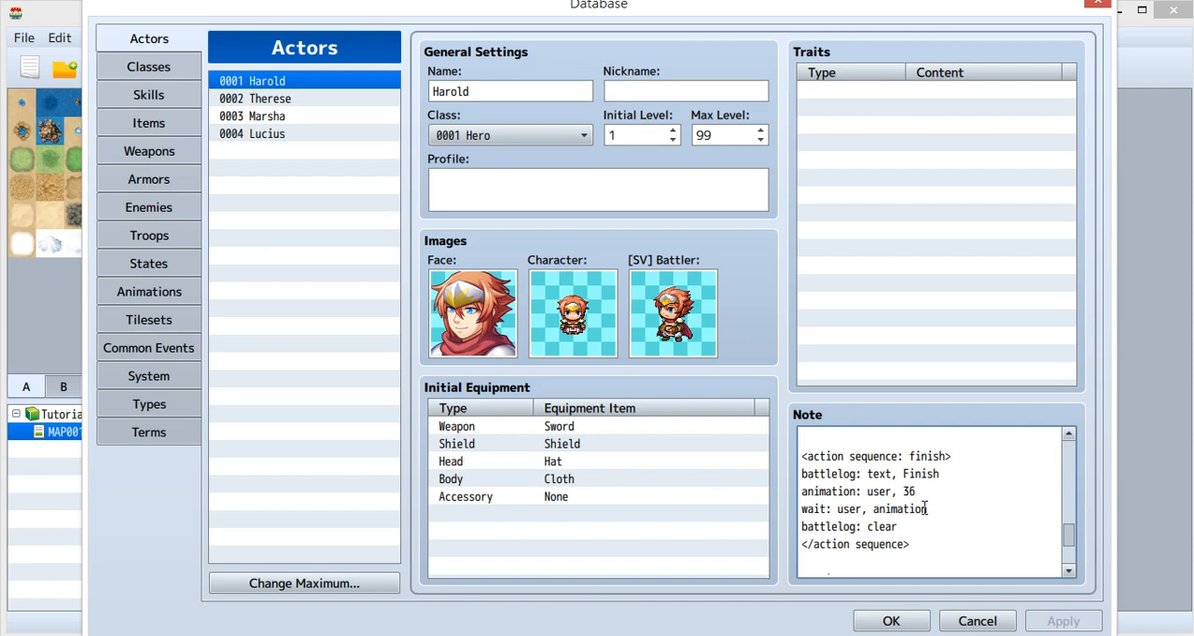
{"action": "double_click", "coordinate": [910, 493]}
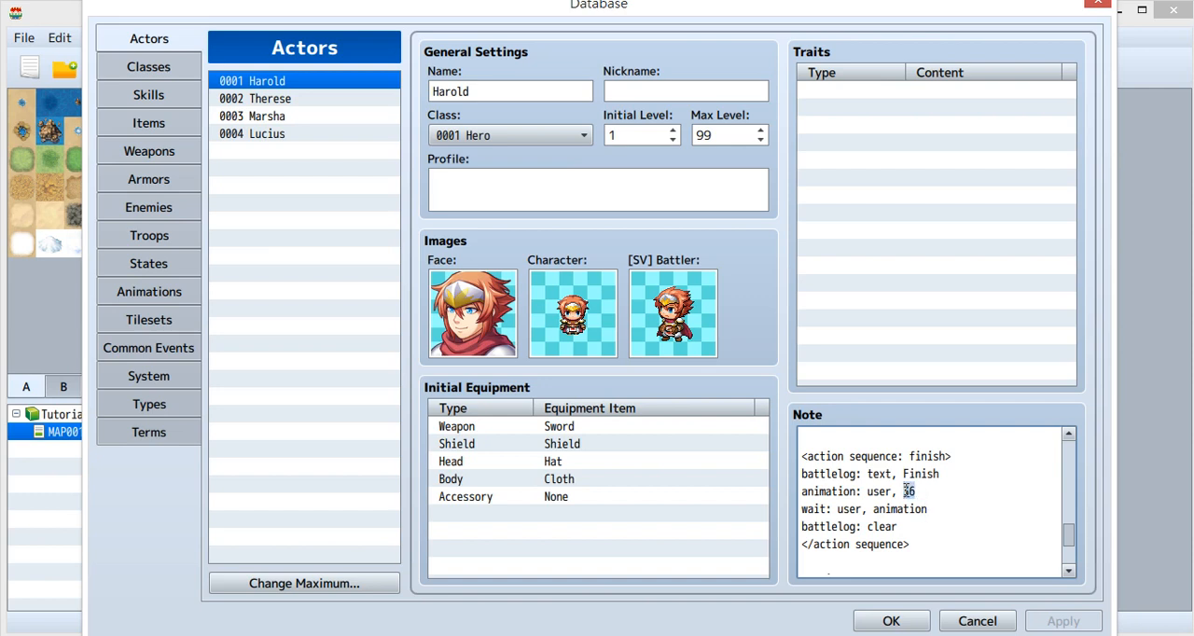
{"action": "mouse_move", "coordinate": [912, 509]}
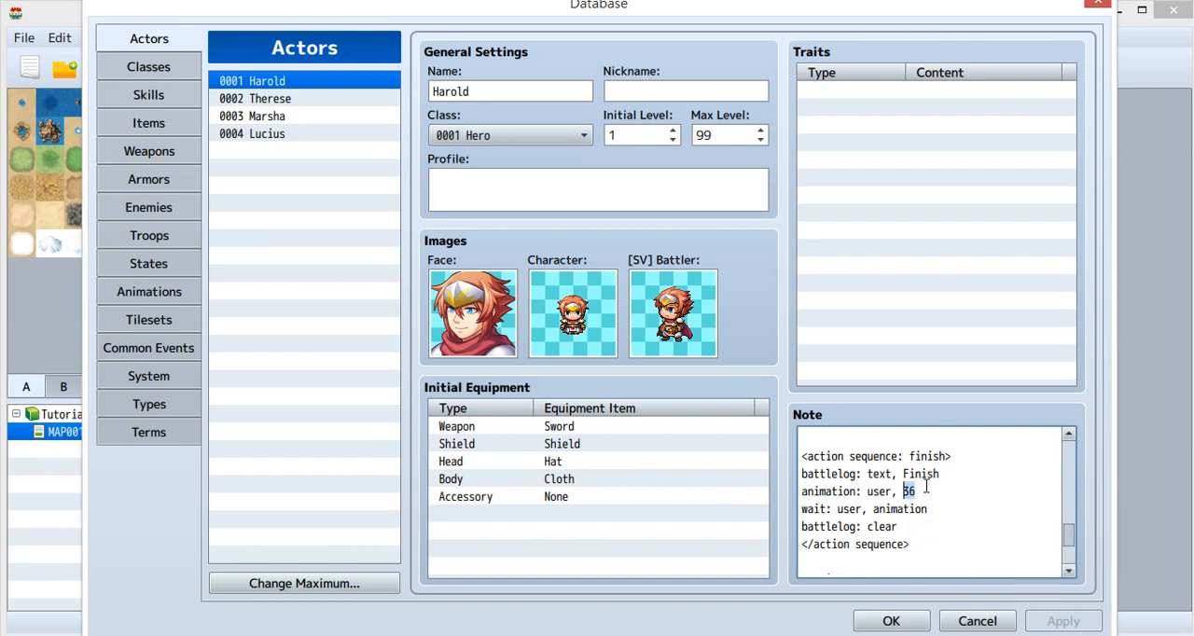
{"action": "mouse_move", "coordinate": [746, 47]}
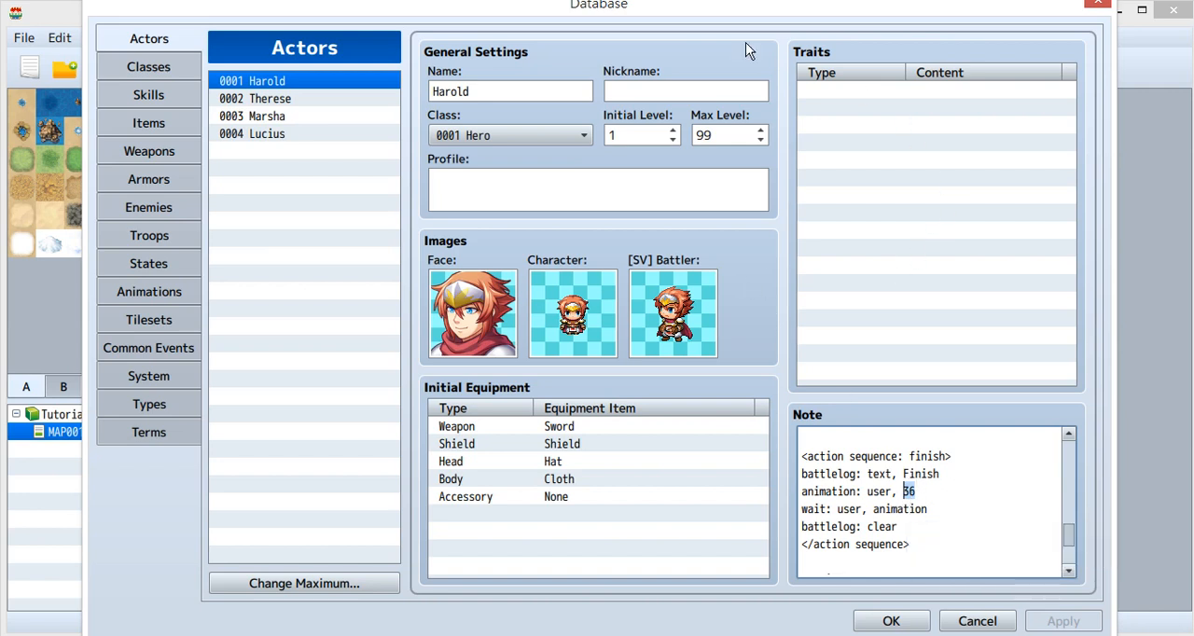
{"action": "mouse_move", "coordinate": [975, 347]}
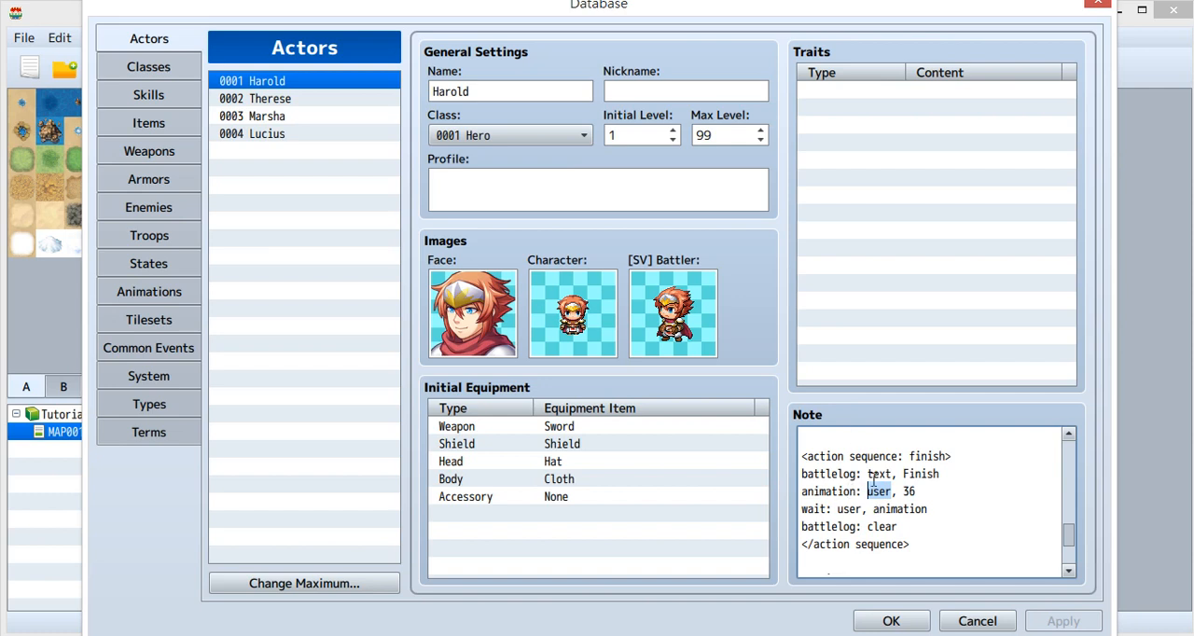
{"action": "mouse_move", "coordinate": [567, 287]}
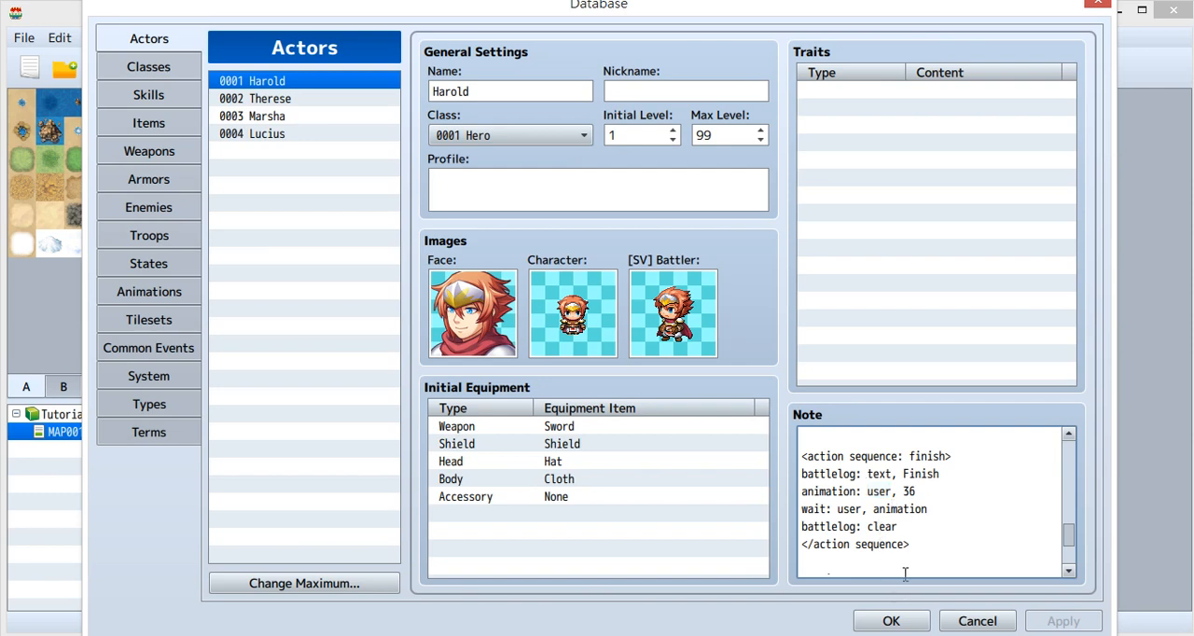
- Reveal the return sequence and confirm Yes to save the game changes before the battle test
{"action": "scroll", "scroll_direction": "down", "scroll_amount": 3}
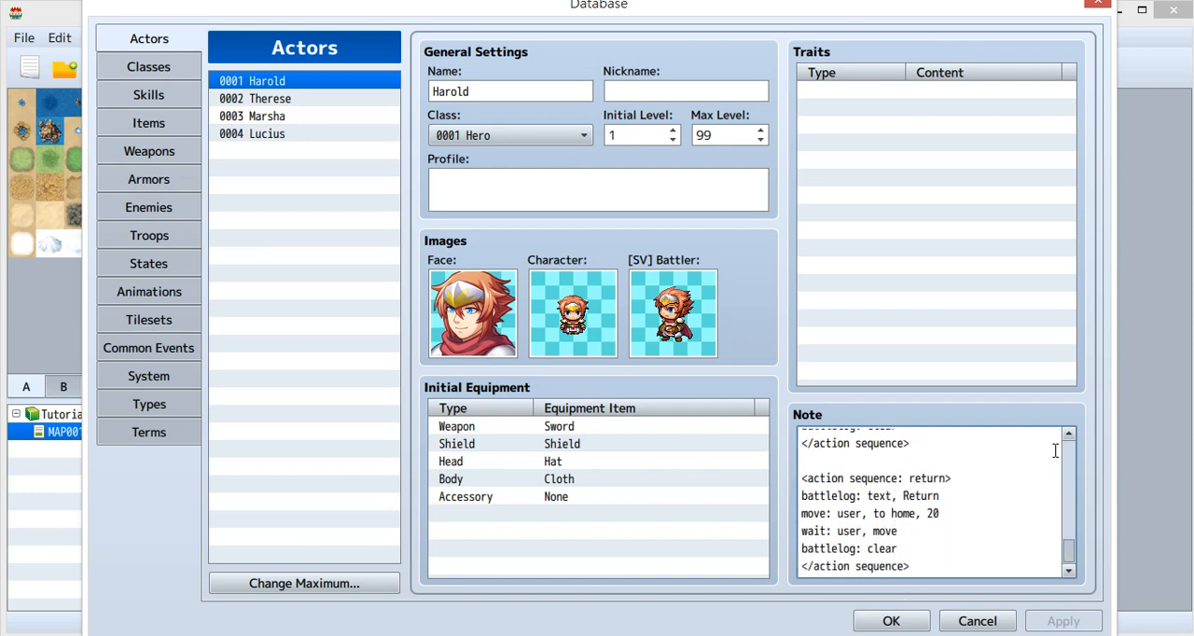
{"action": "mouse_move", "coordinate": [925, 496]}
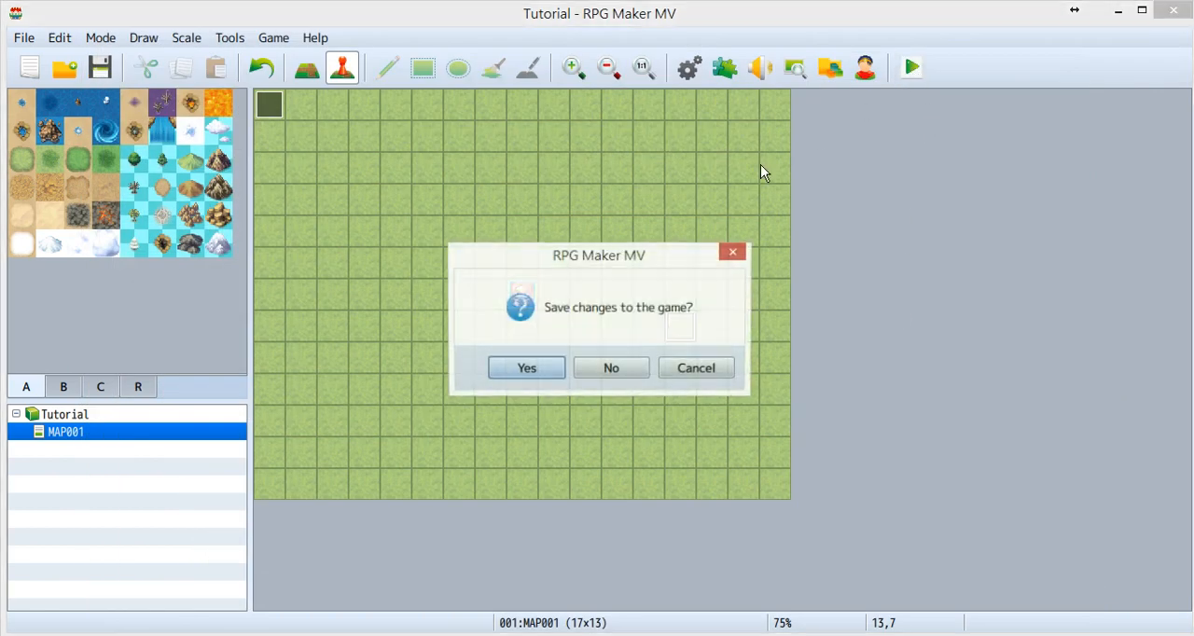
{"action": "left_click", "coordinate": [526, 367]}
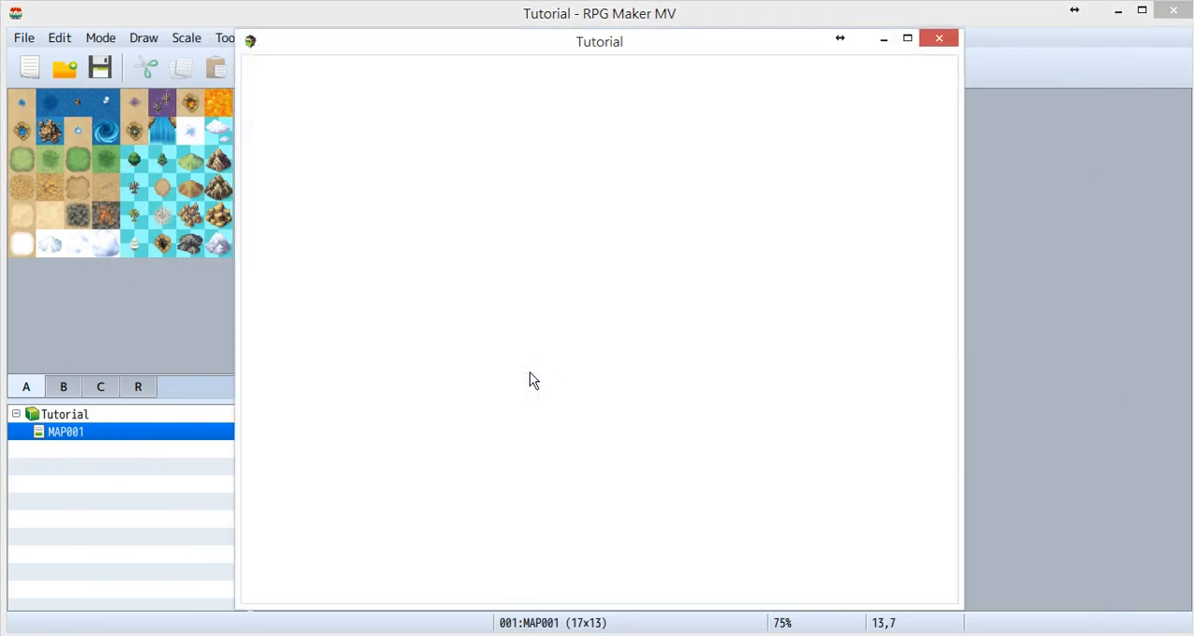